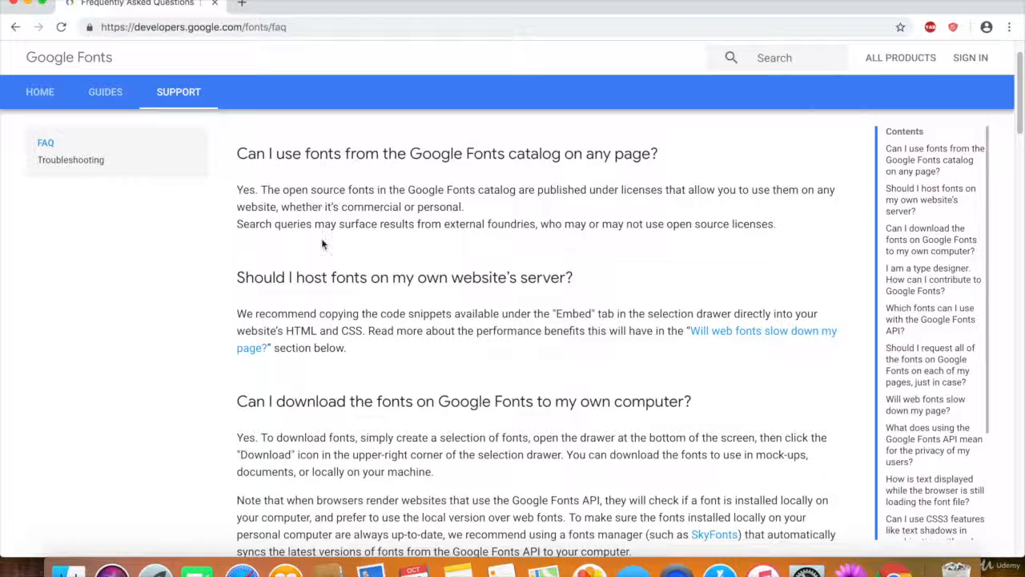
mouse_move(421, 244)
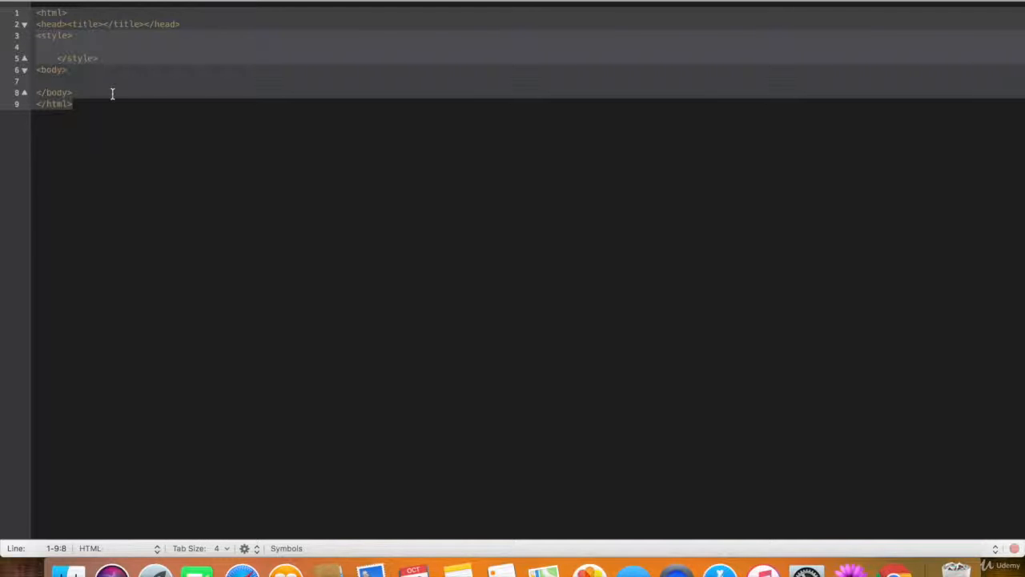
click(46, 47)
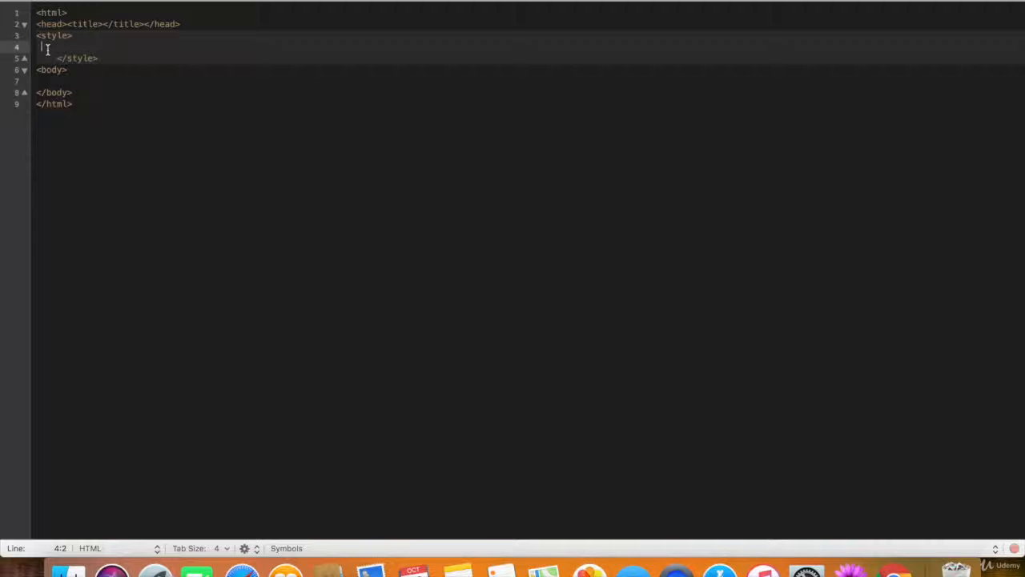
text(@font-fac)
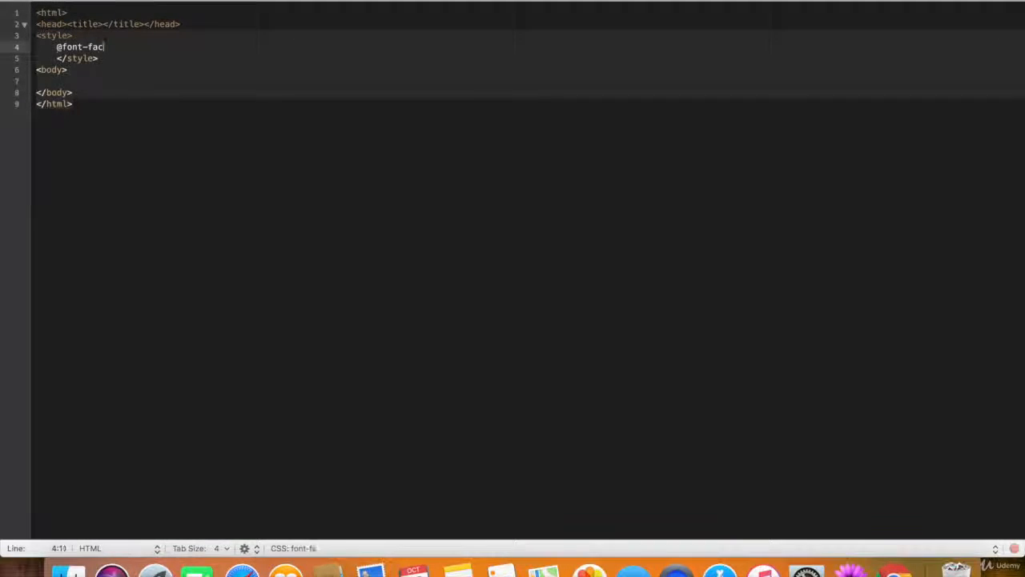
text(e{)
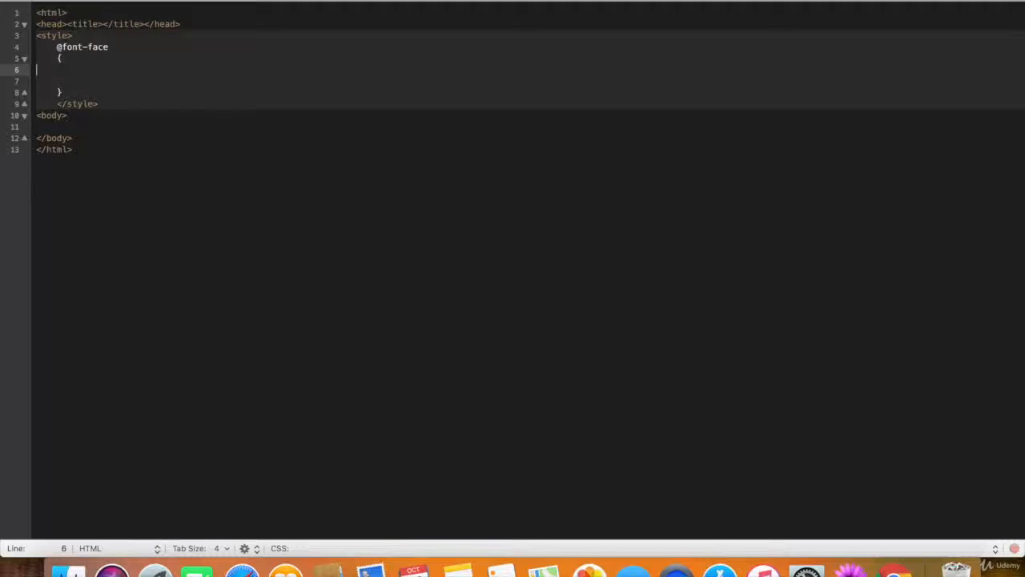
text(font-family: ;)
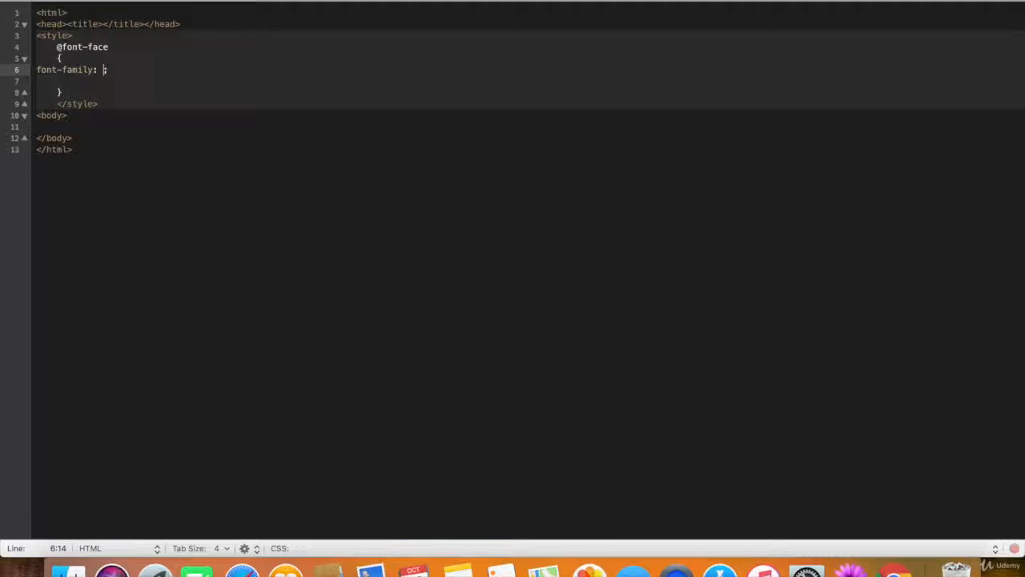
text(src: ;)
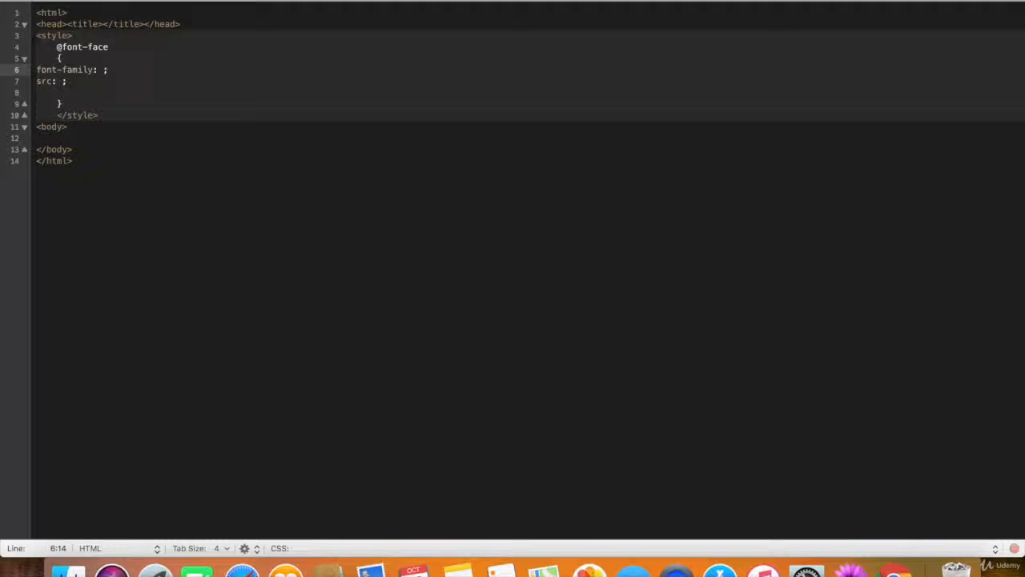
text("")
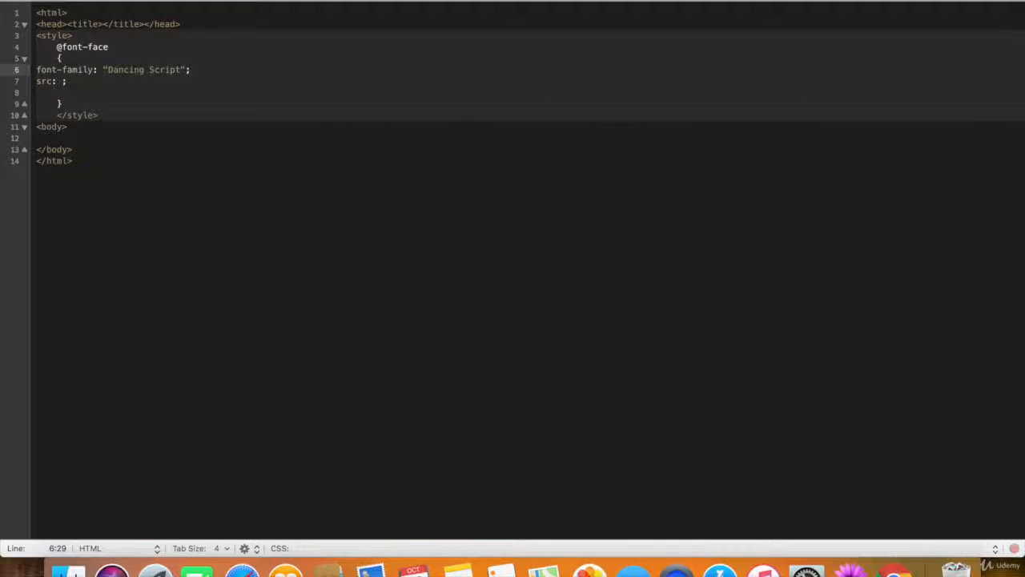
text(url)
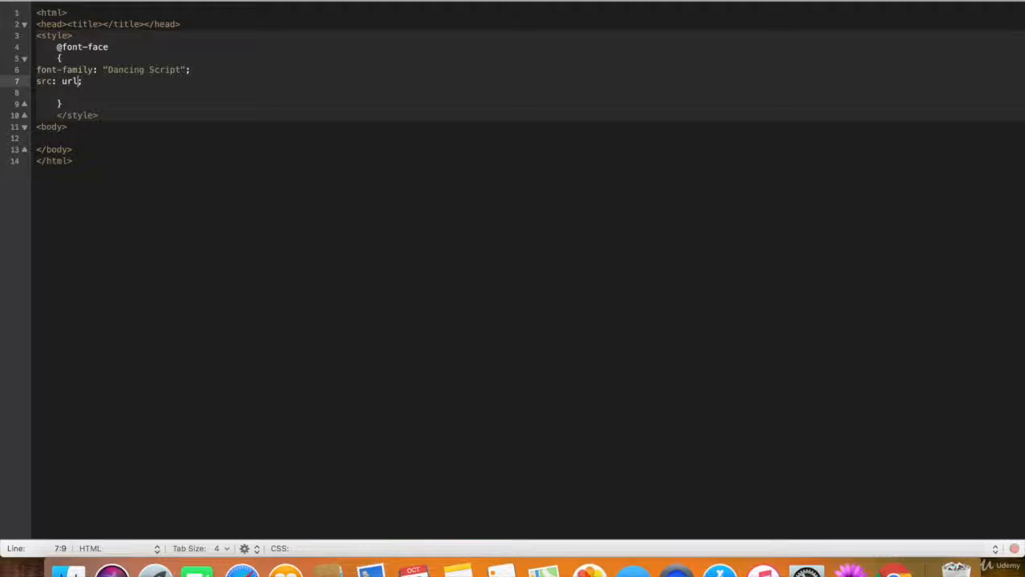
text((""))
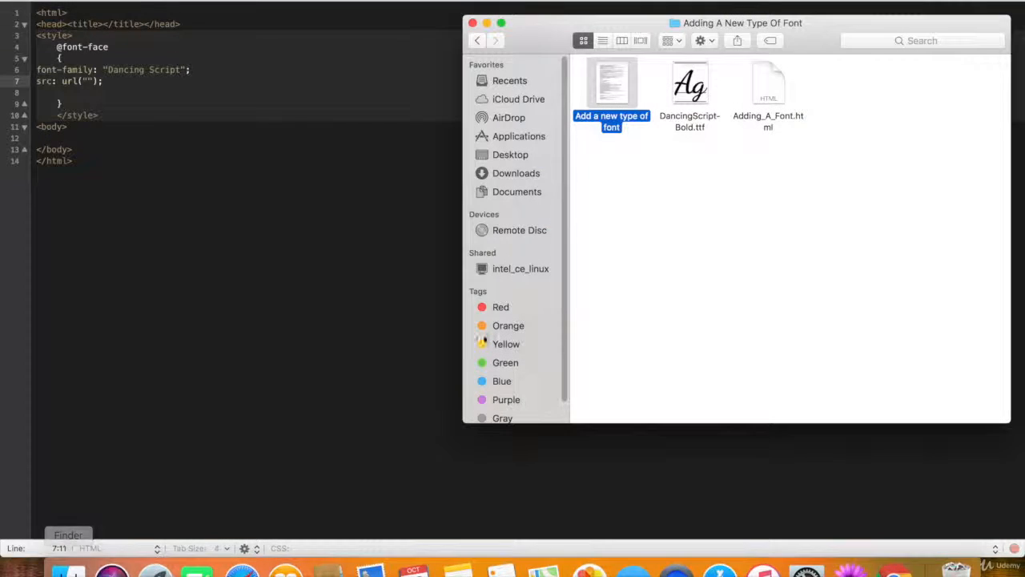
Step: Select DancingScript-Bold.ttf in the Adding A New Type Of Font folder in Finder
click(689, 83)
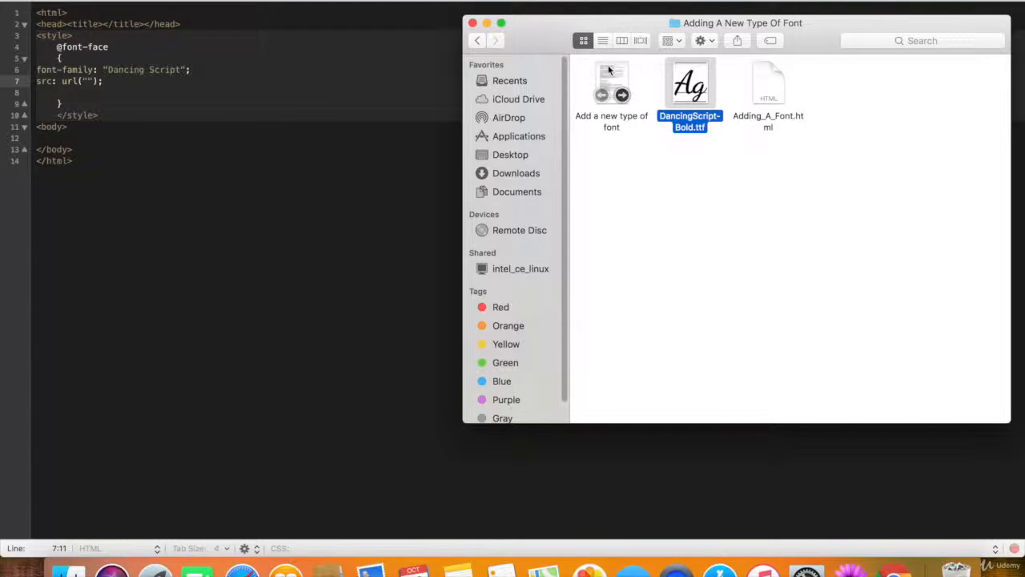
mouse_move(645, 80)
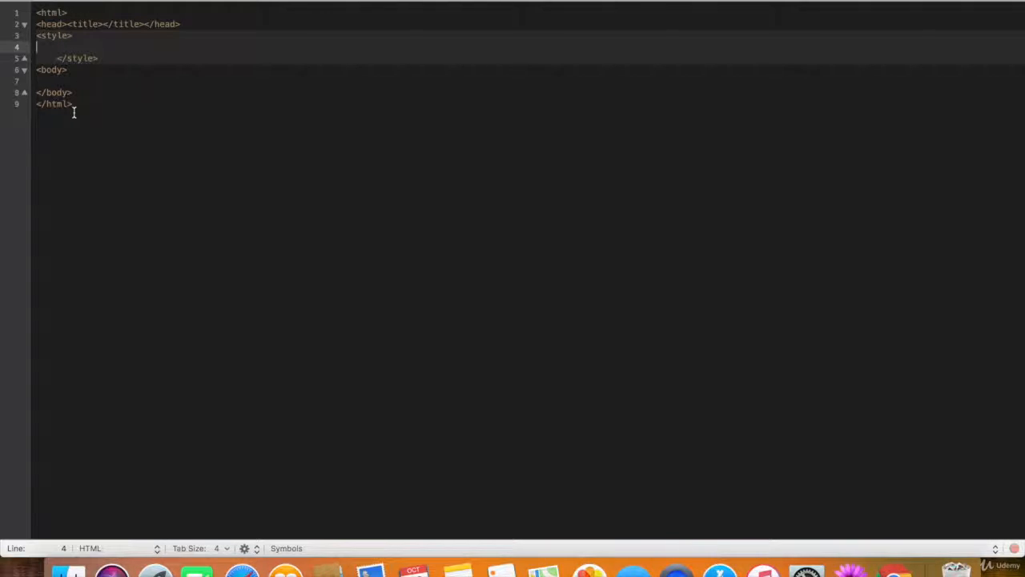
text(@)
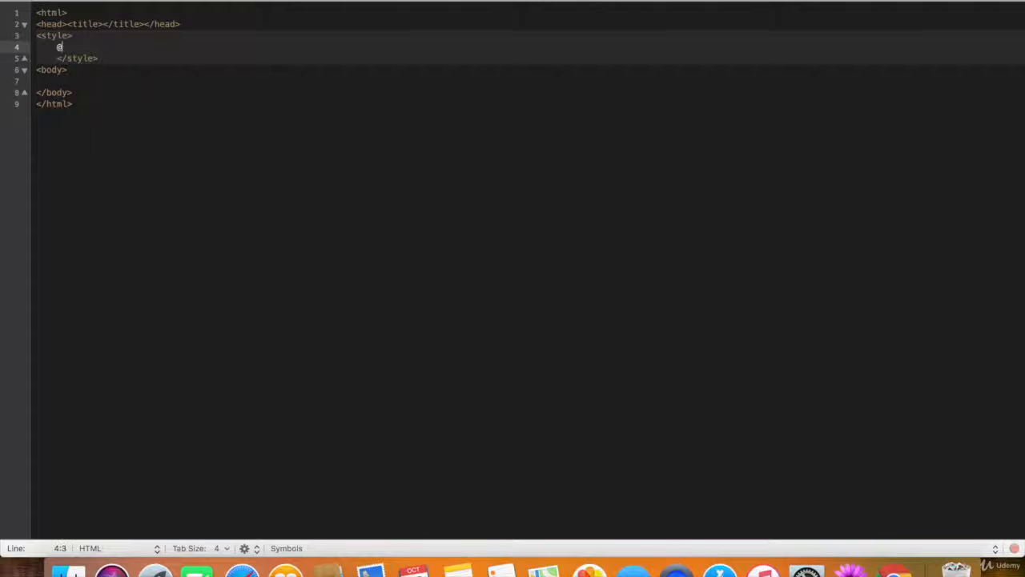
text(font-face)
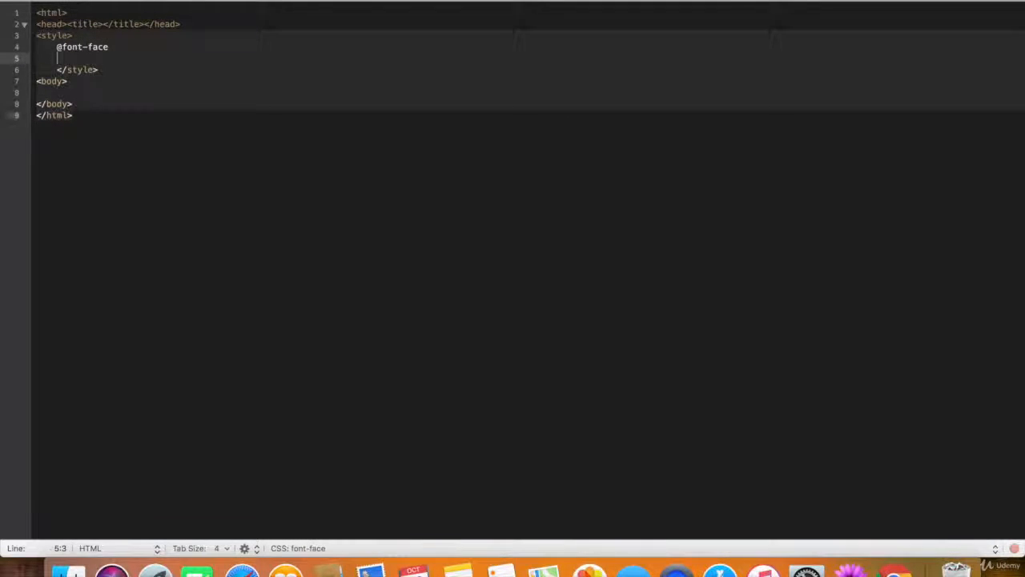
text(font-fma)
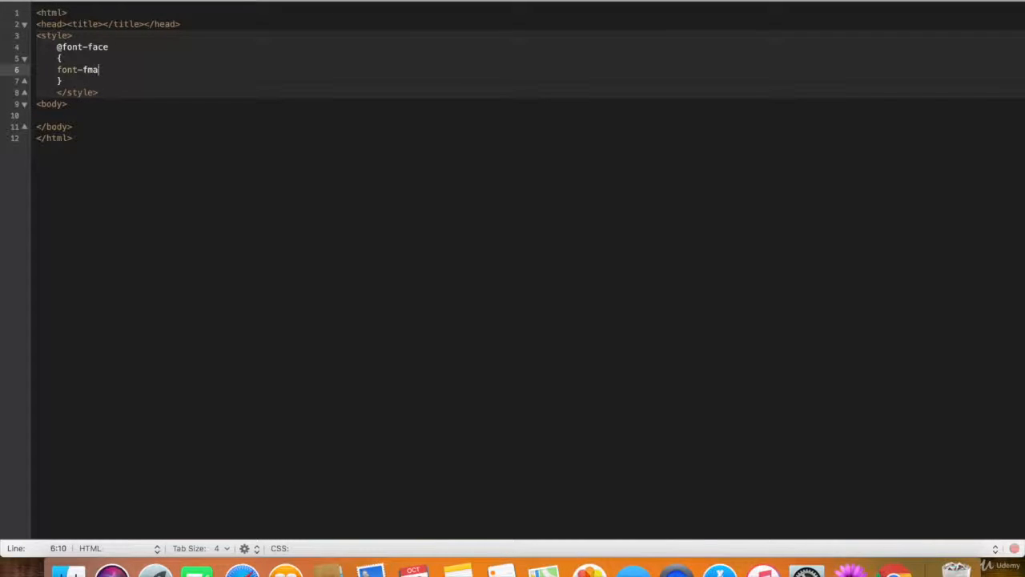
text(ily: "Dac";)
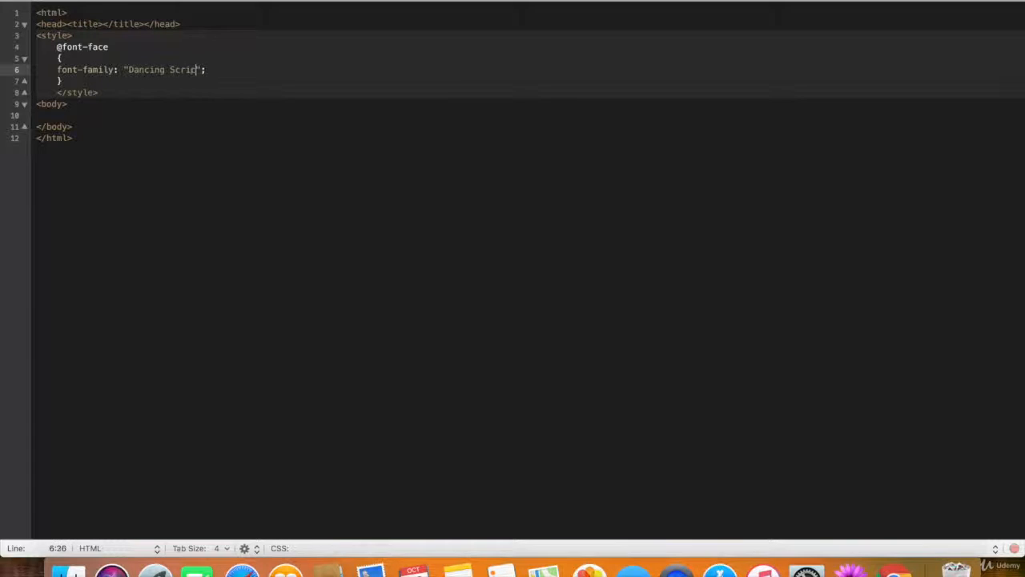
key(enter)
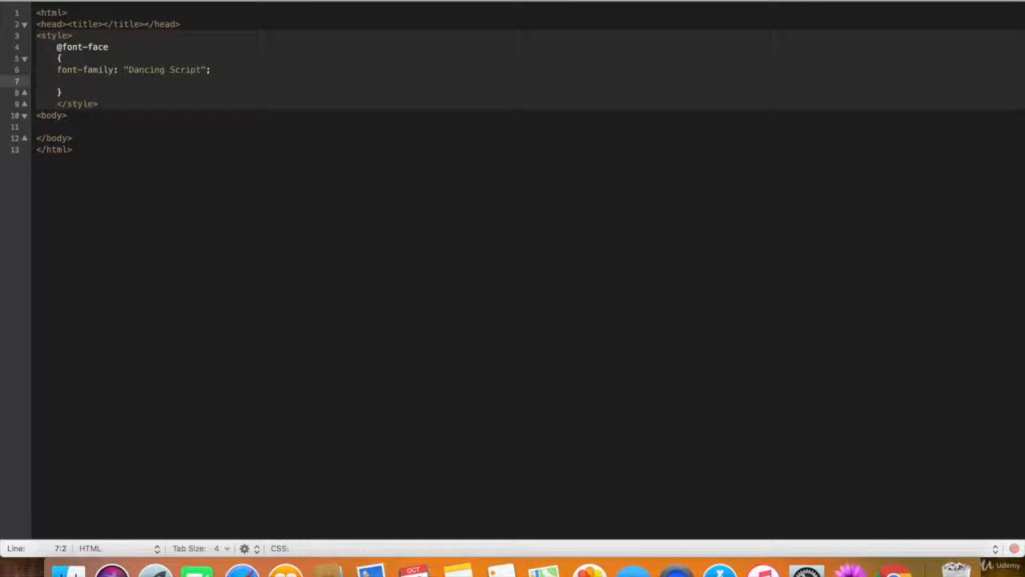
Step: Paste "DancingScript-Bold.ttf" into the src url quotes and save the page
text(src: url();)
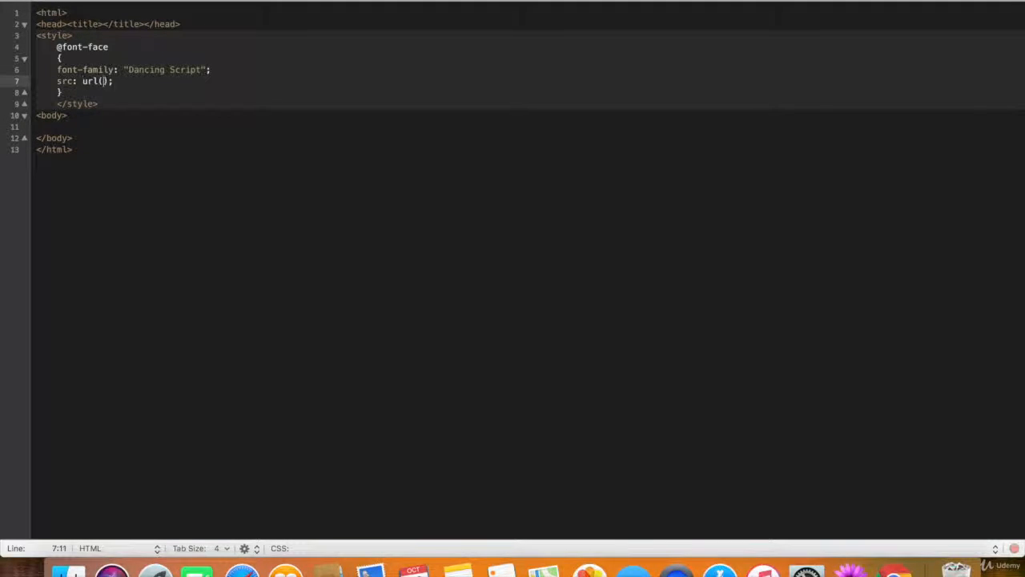
text(")
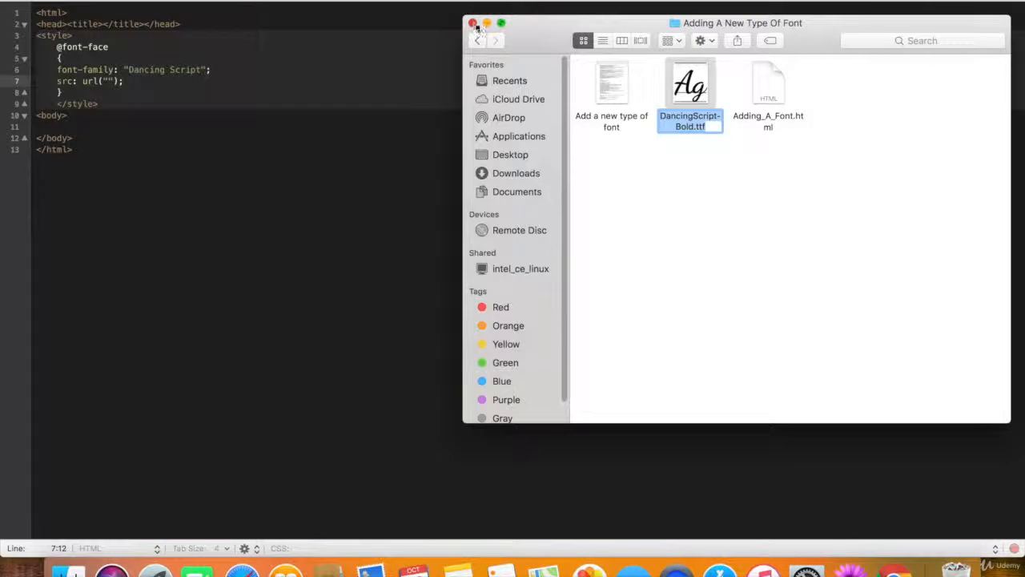
right_click(117, 81)
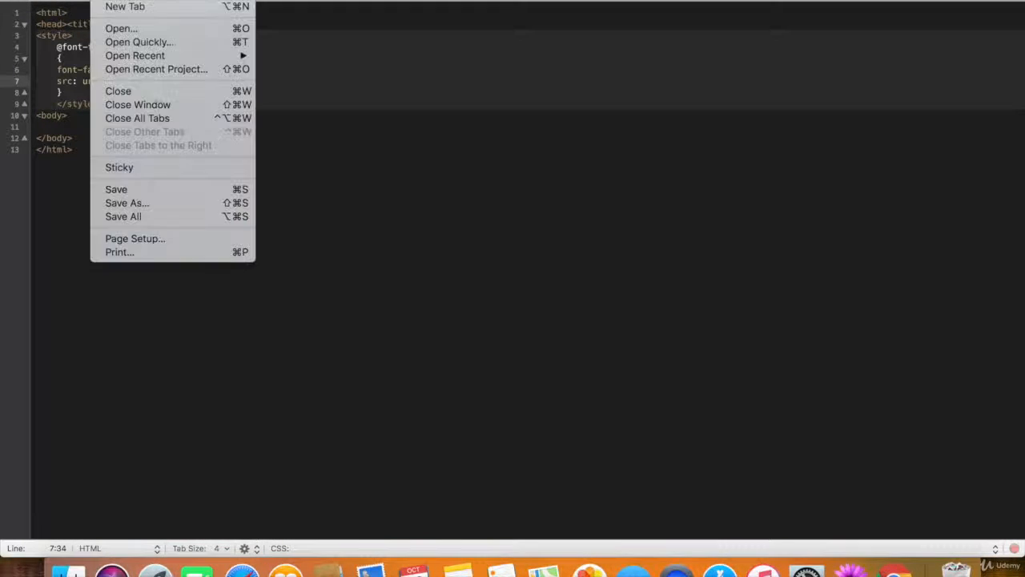
click(145, 239)
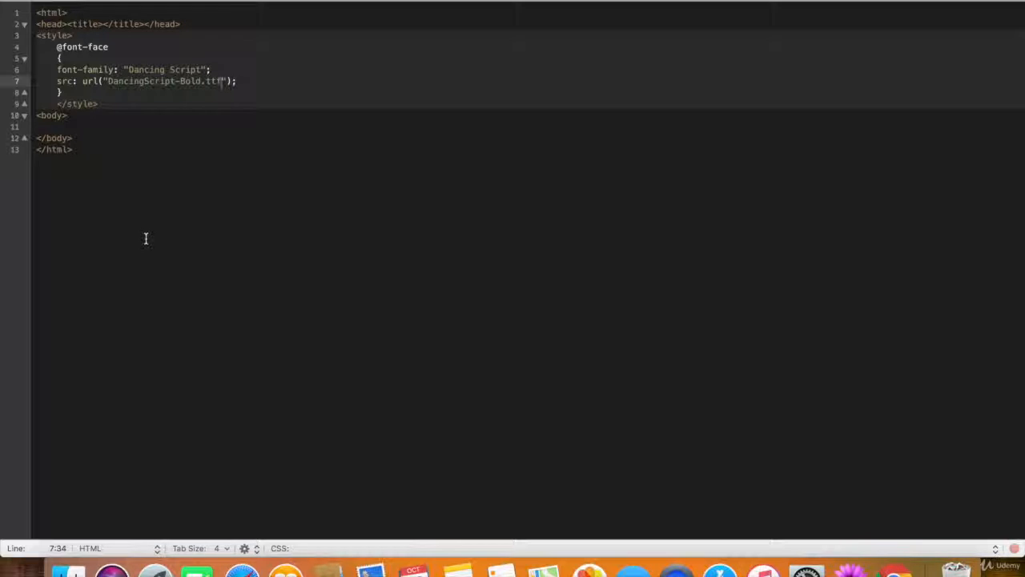
Step: Add div id "a" reading "This is dancing script font", with #a at 150px and Dancing Script
text(<div></div>)
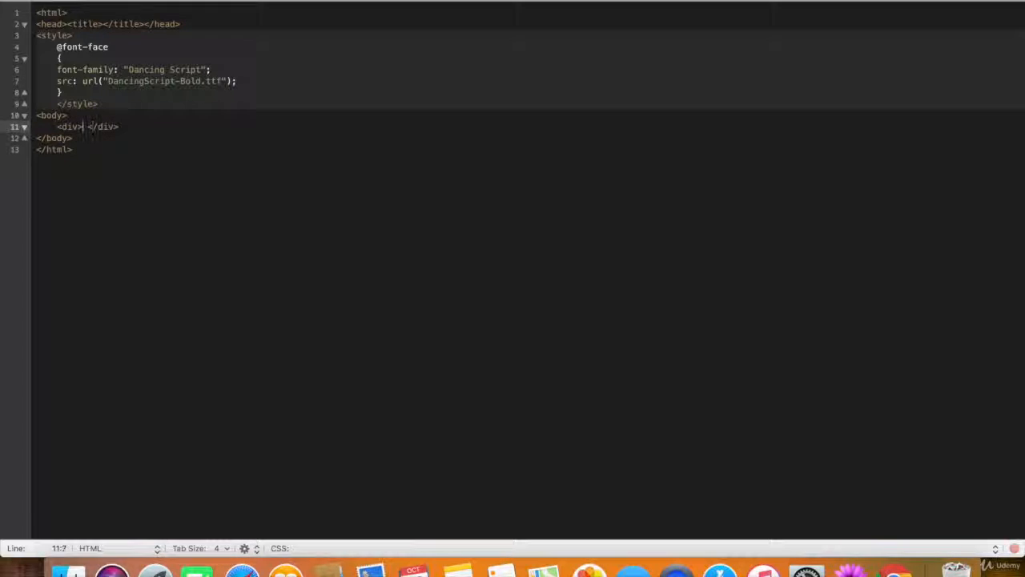
text(id=)
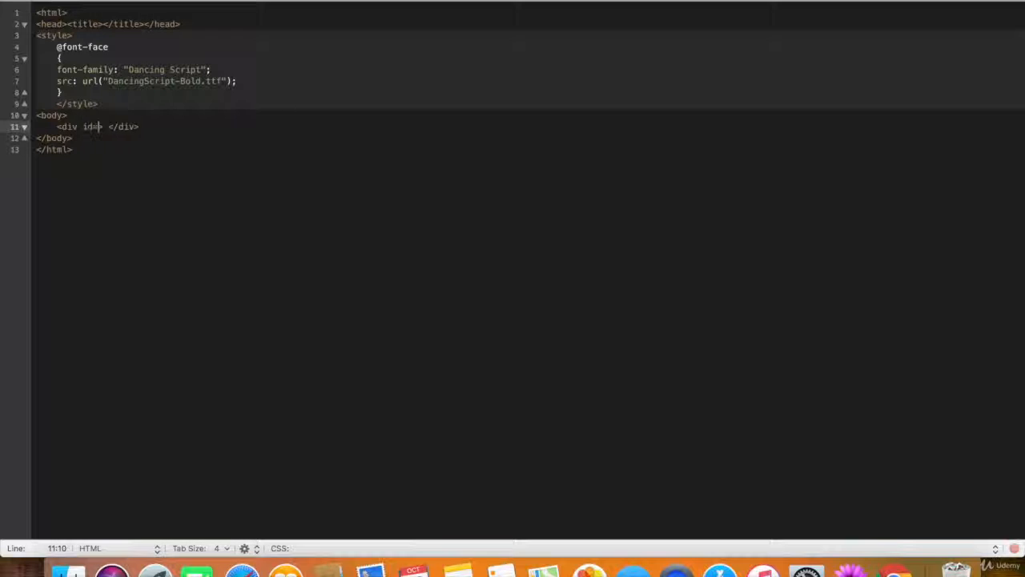
text("a">)
text(#a{)
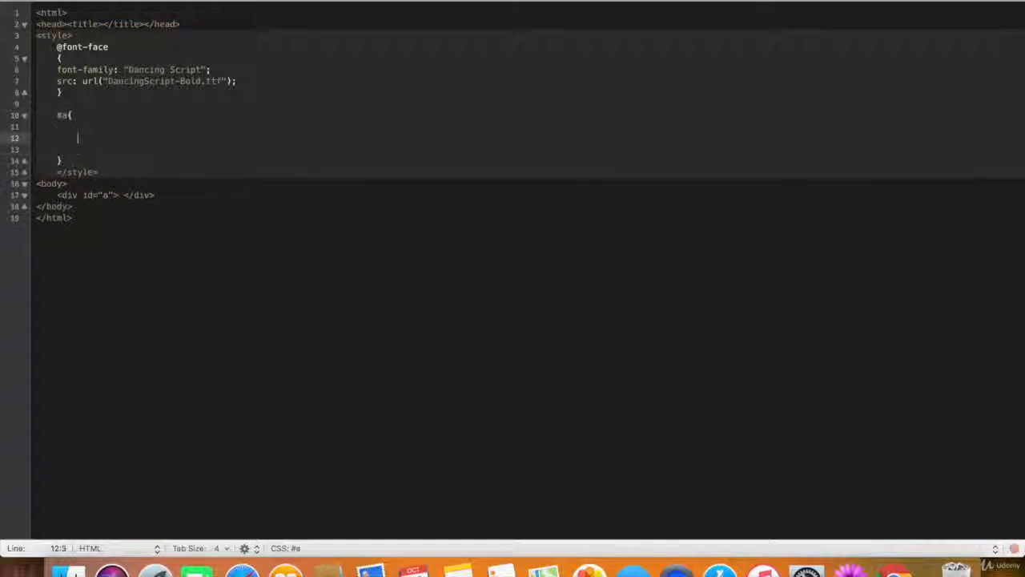
text(height: ;)
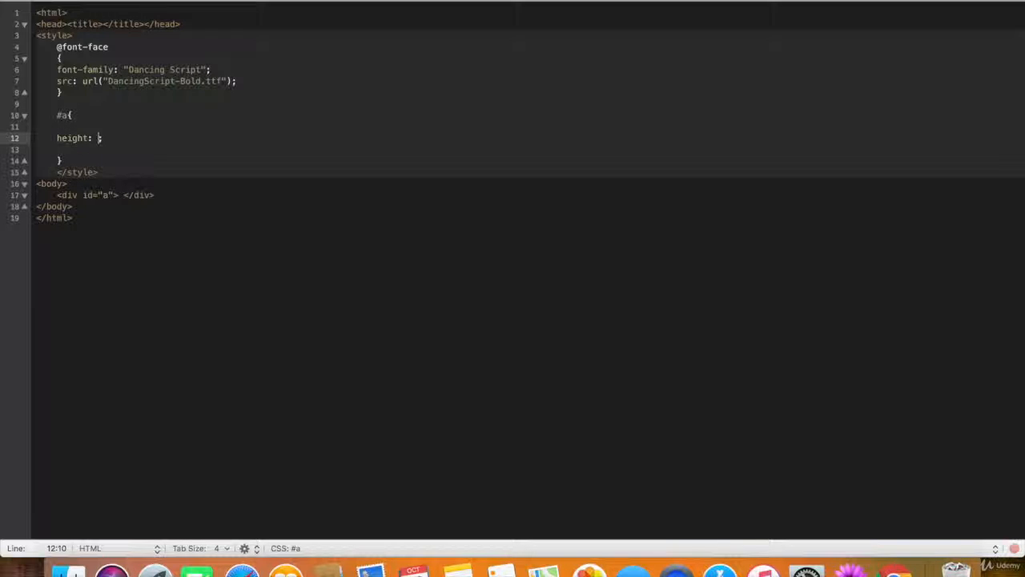
text(150px)
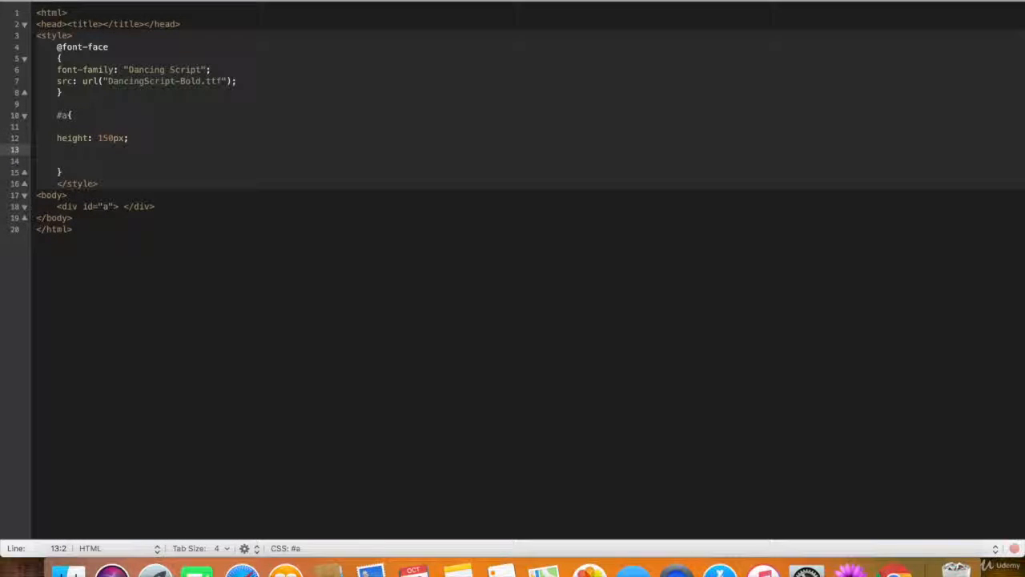
text(width: 150px;)
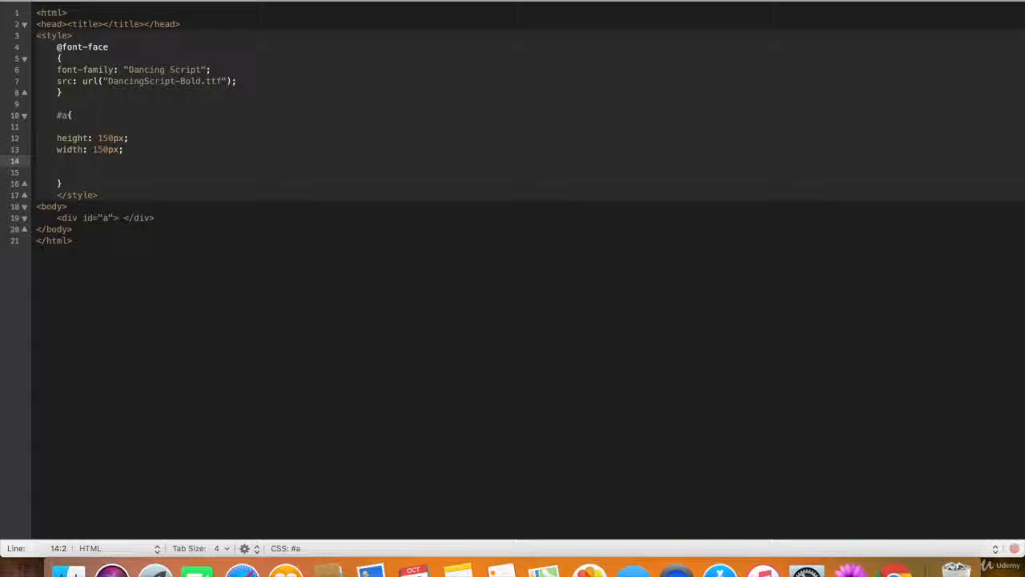
text(font-family:;)
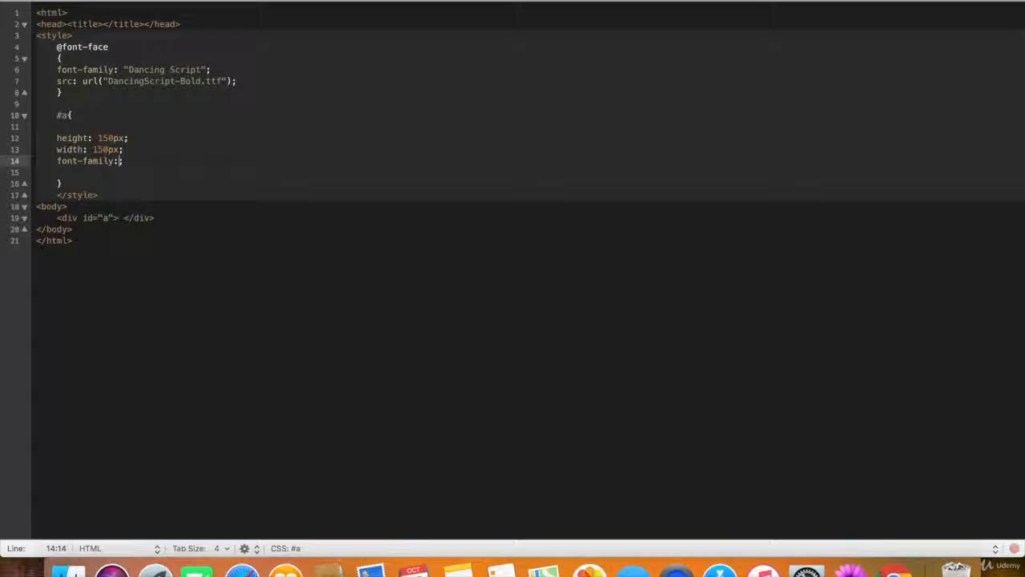
text("Dancing ")
click(529, 218)
text(This is d)
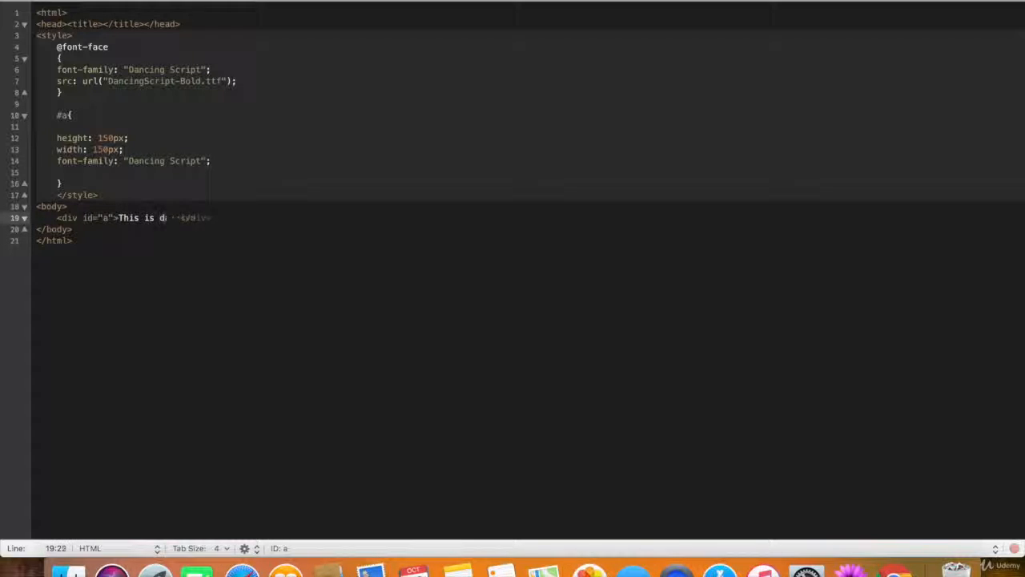
text(ancing script font)
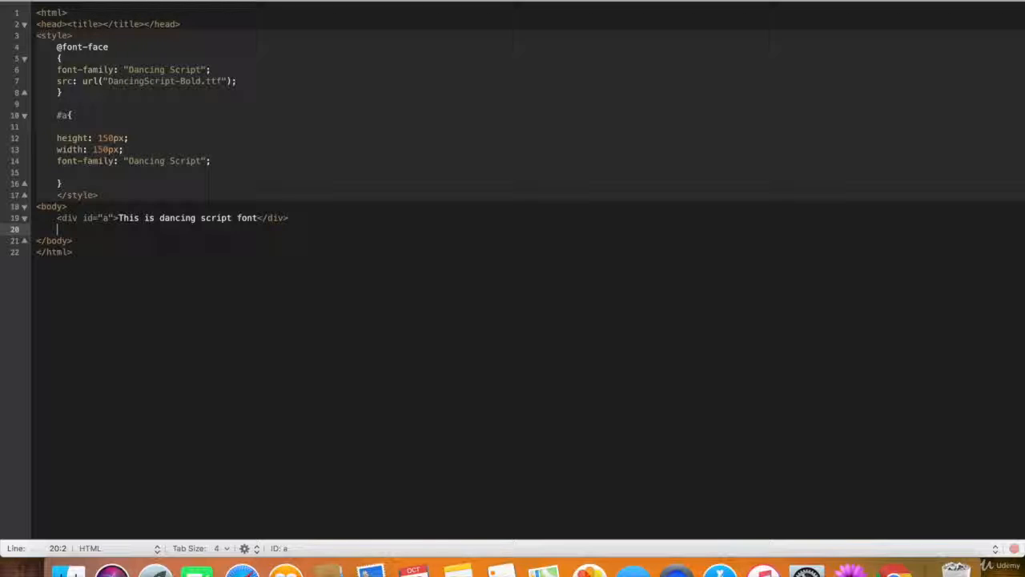
Step: Add an empty div with id "b" and a #b rule of height and width 150px
text(<div id="">)
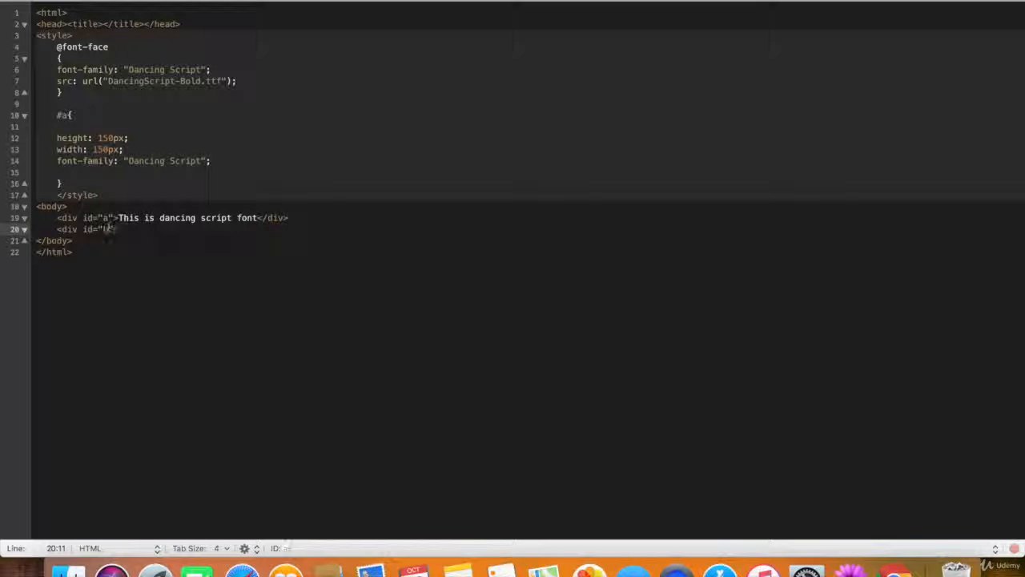
text("></div>)
text(height: 150px;)
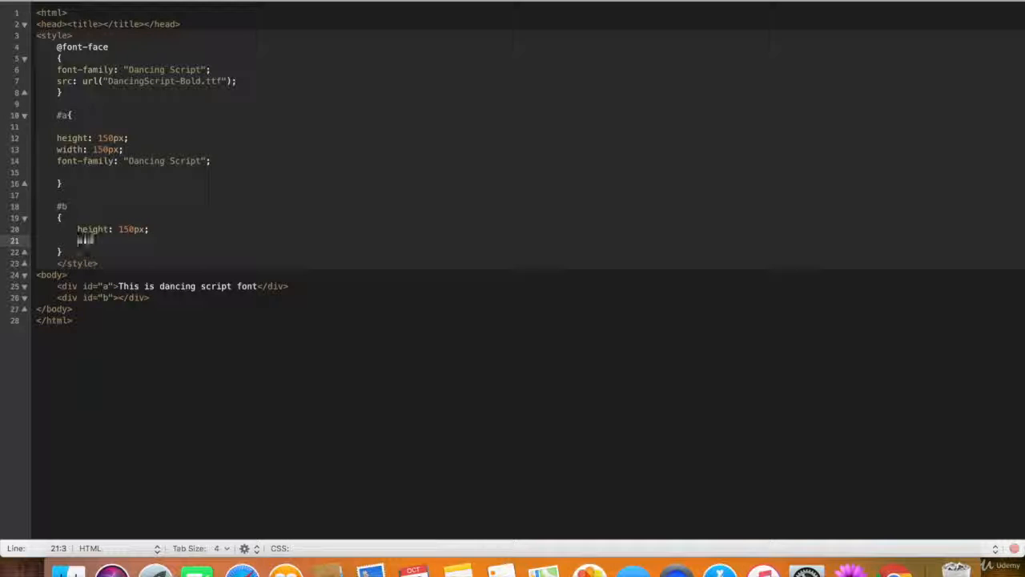
text(width: 150px;)
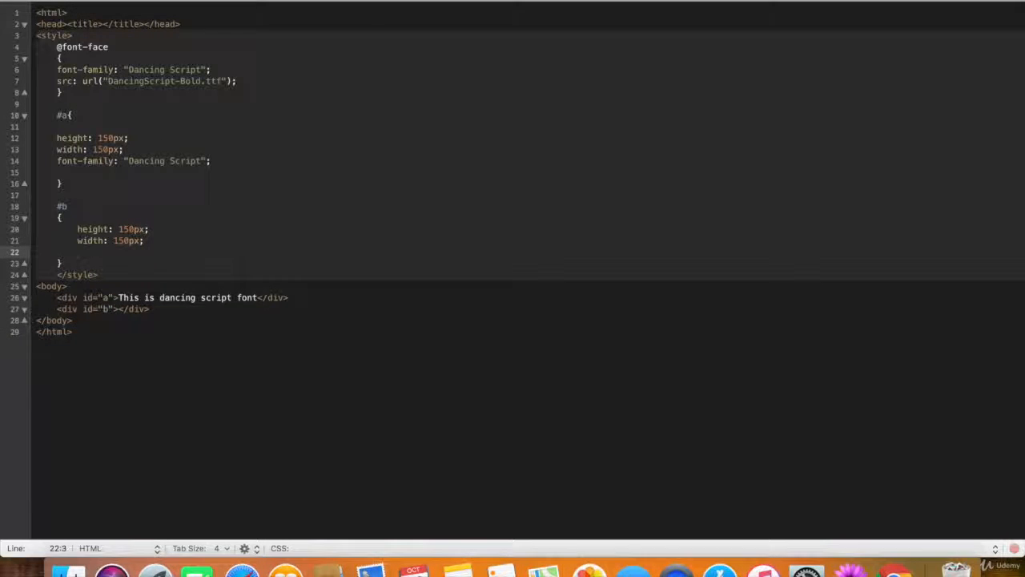
click(81, 4)
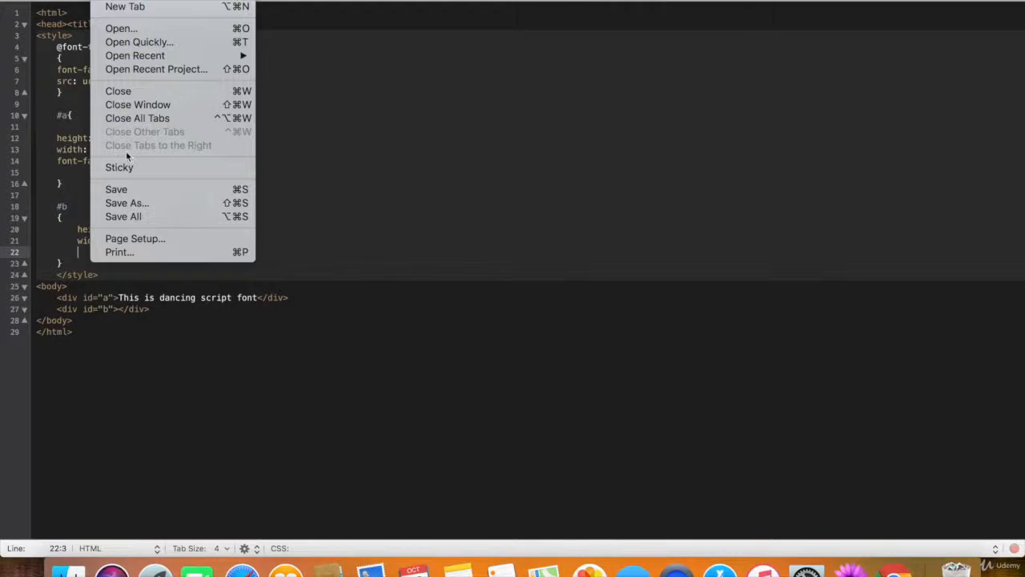